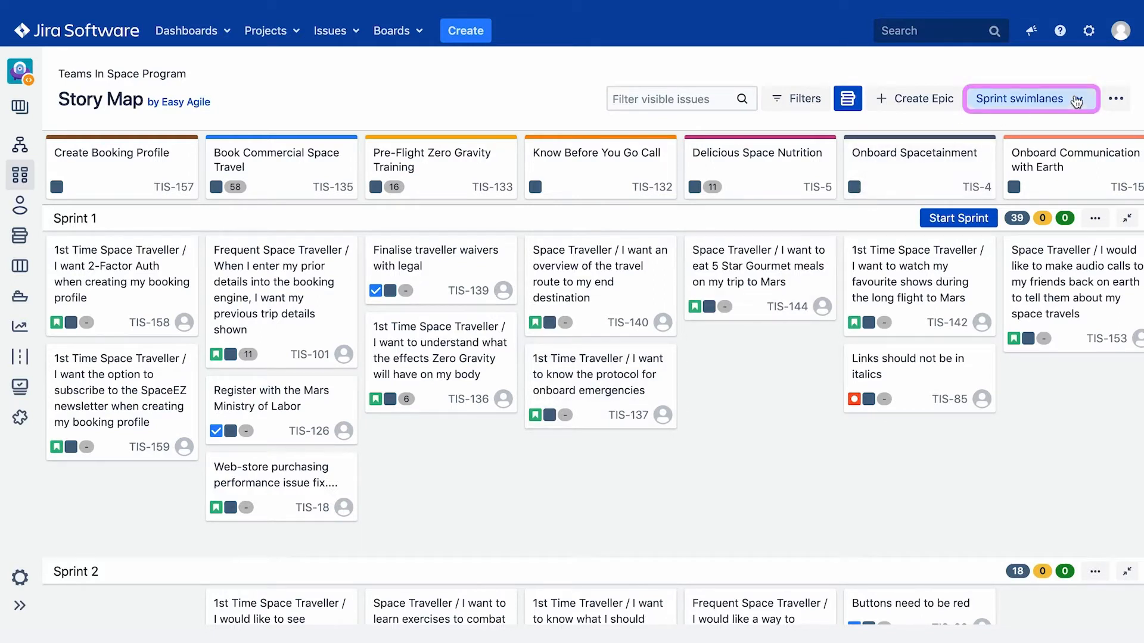
- Switch the story map to version swimlanes, then back to sprint swimlanes
left_click(1031, 97)
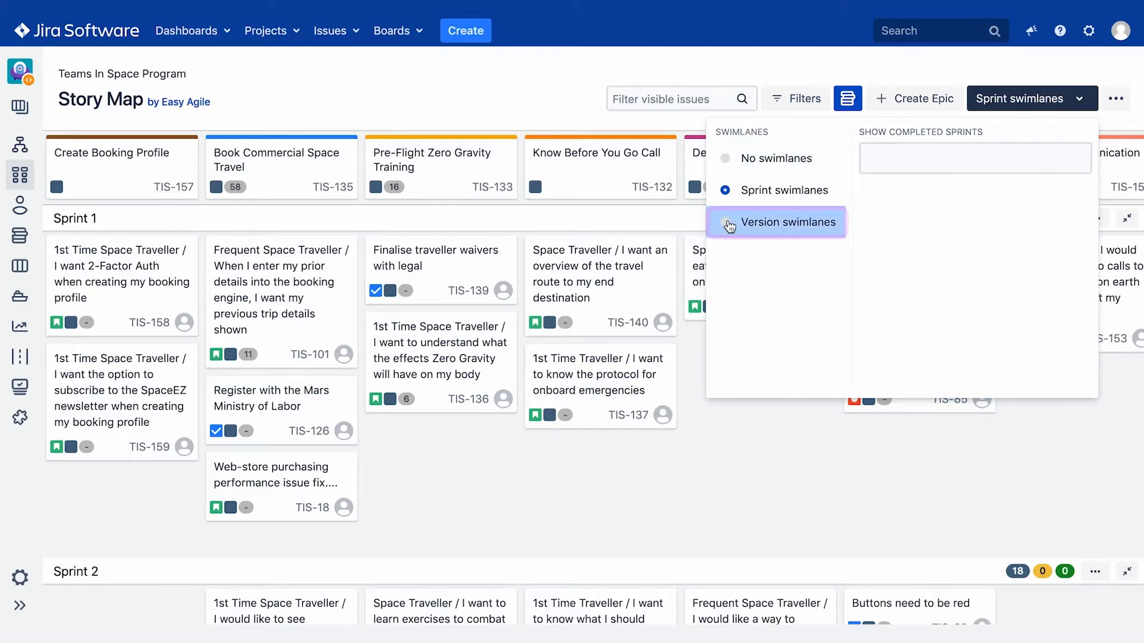
left_click(726, 222)
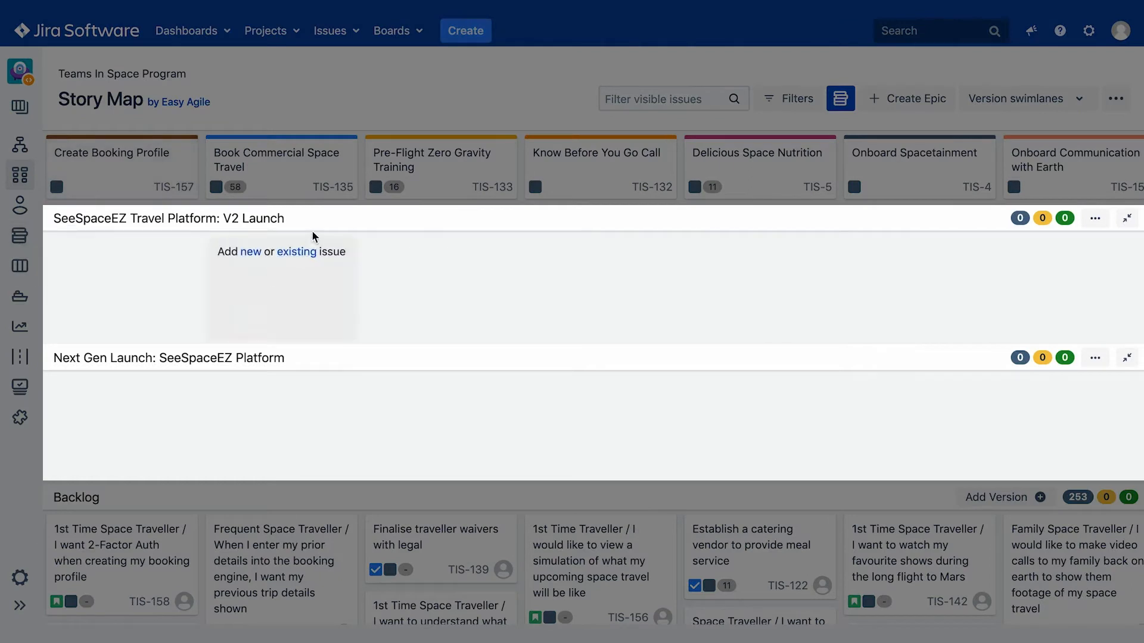
mouse_move(243, 355)
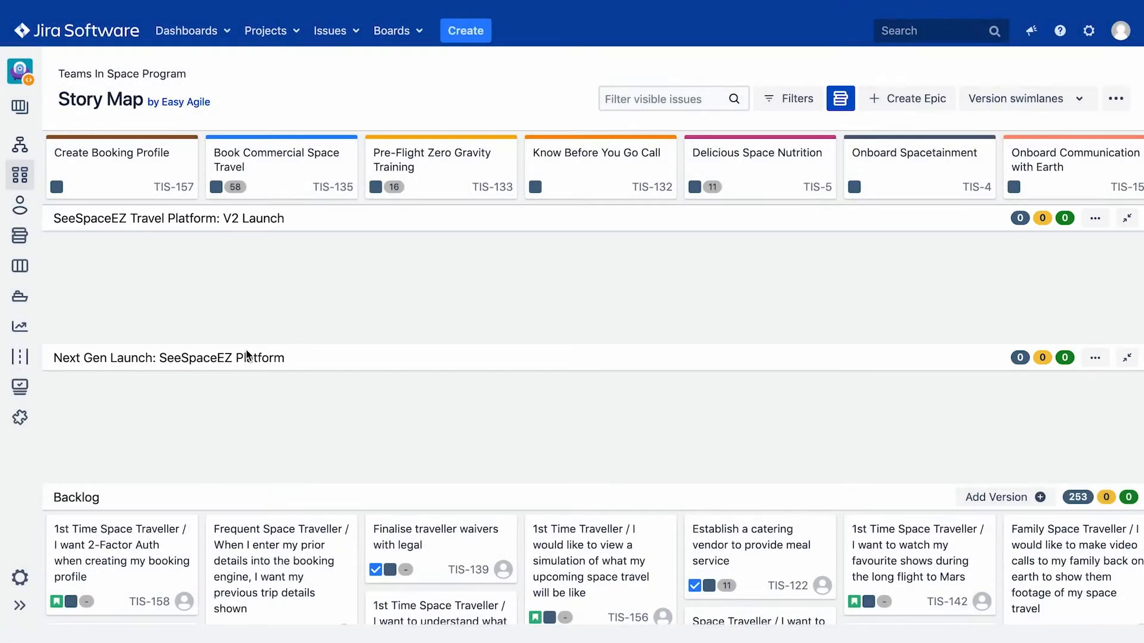
mouse_move(736, 161)
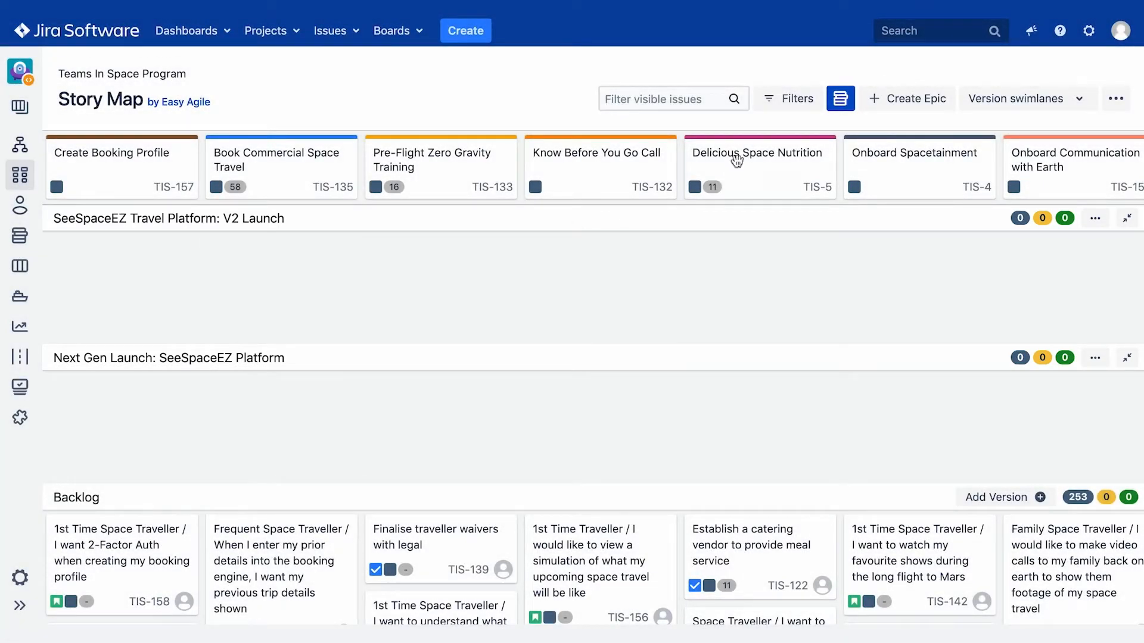
left_click(1027, 99)
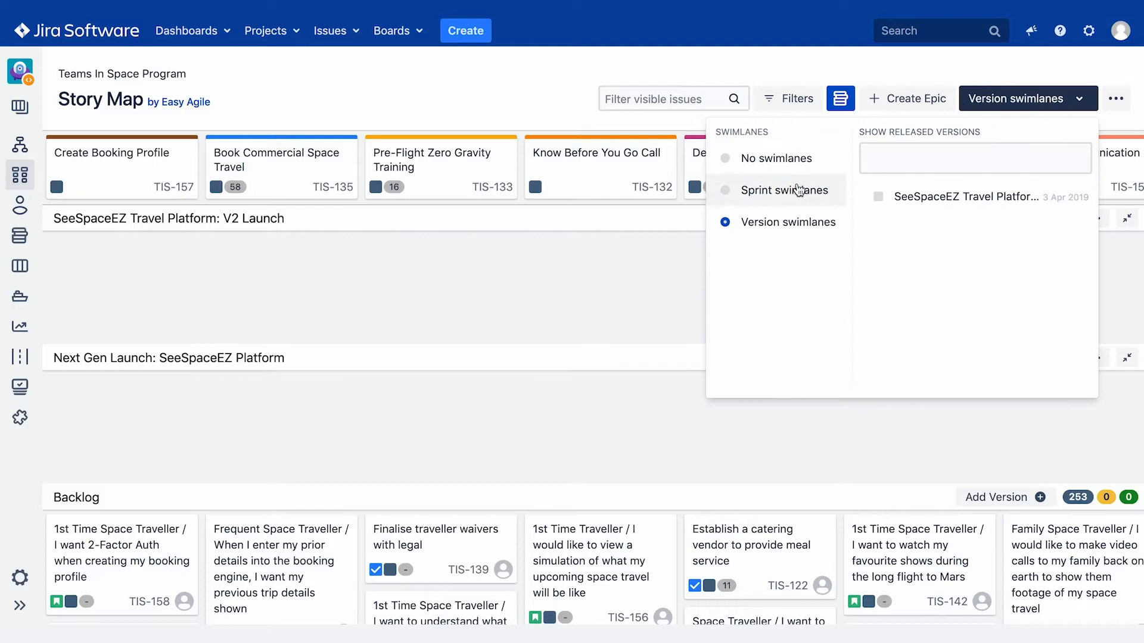
left_click(784, 190)
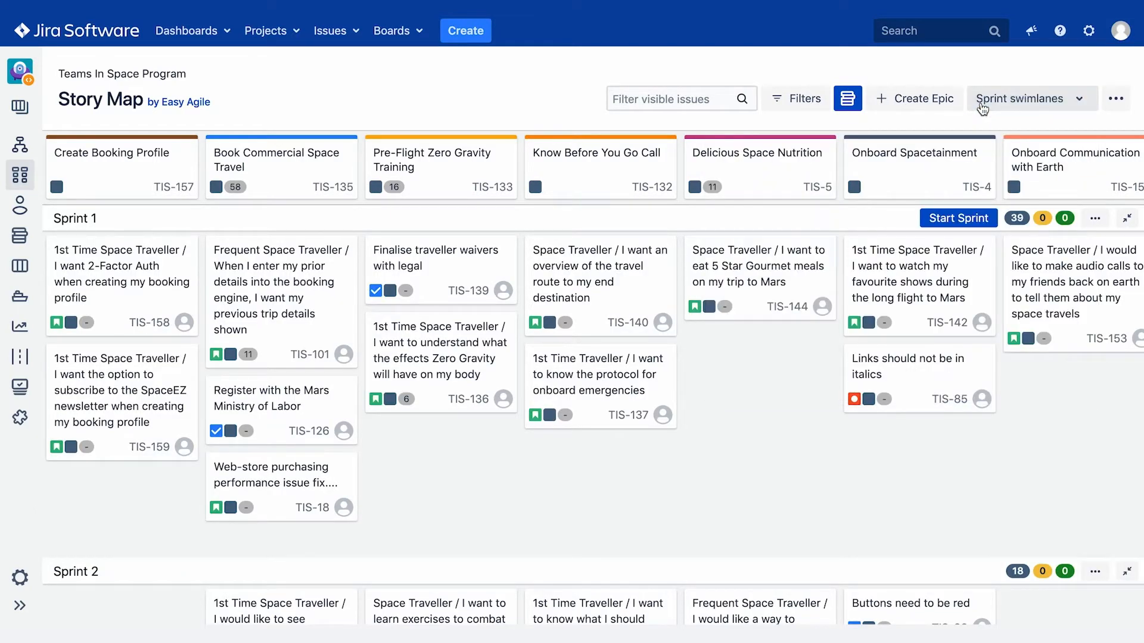
mouse_move(1013, 100)
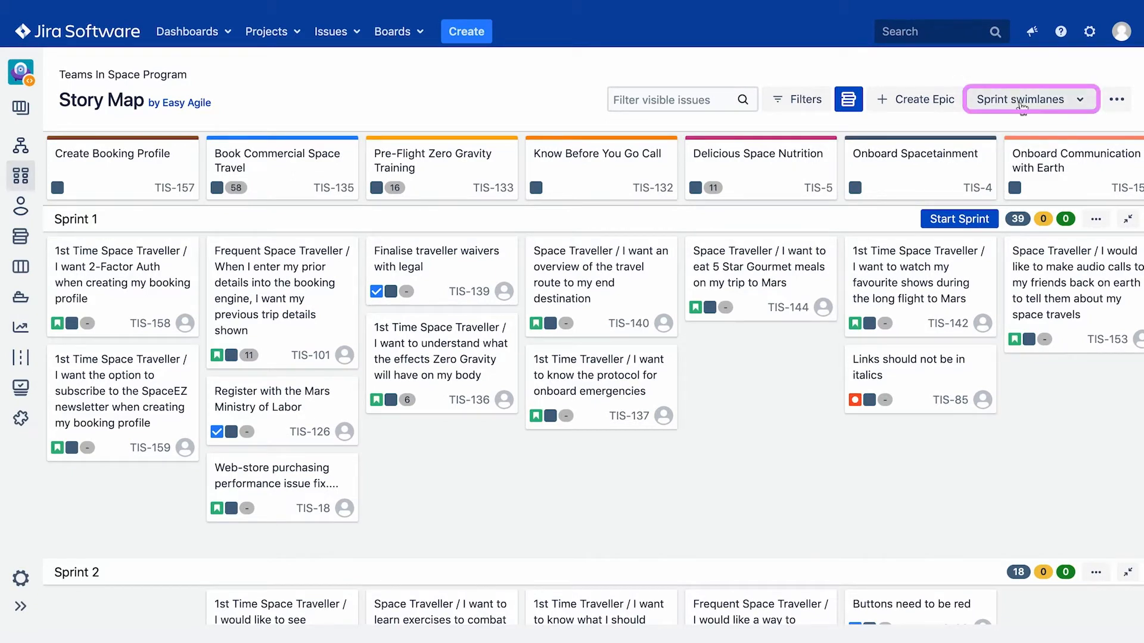
- Add a new sprint named Sprint 6 as an empty row above the backlog
left_click(1031, 99)
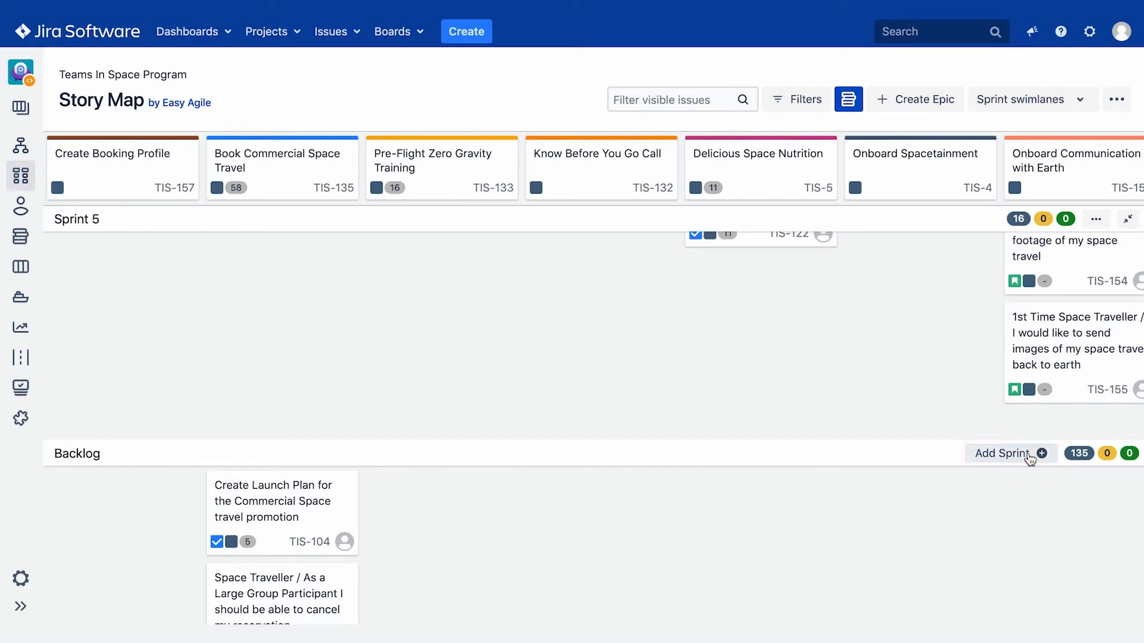
left_click(1008, 453)
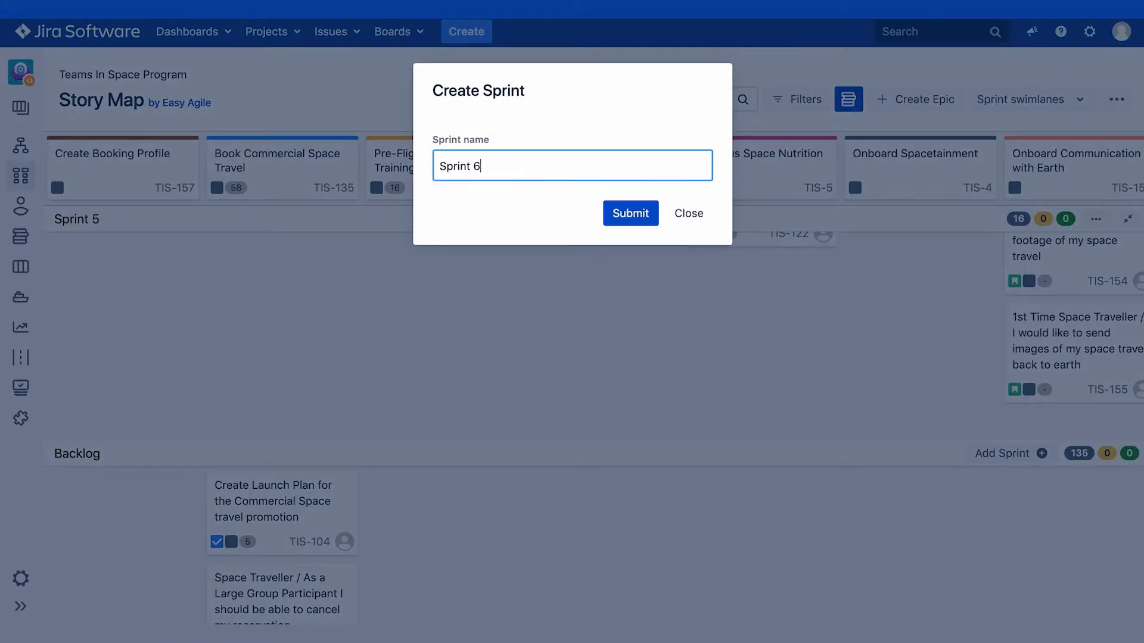
left_click(630, 213)
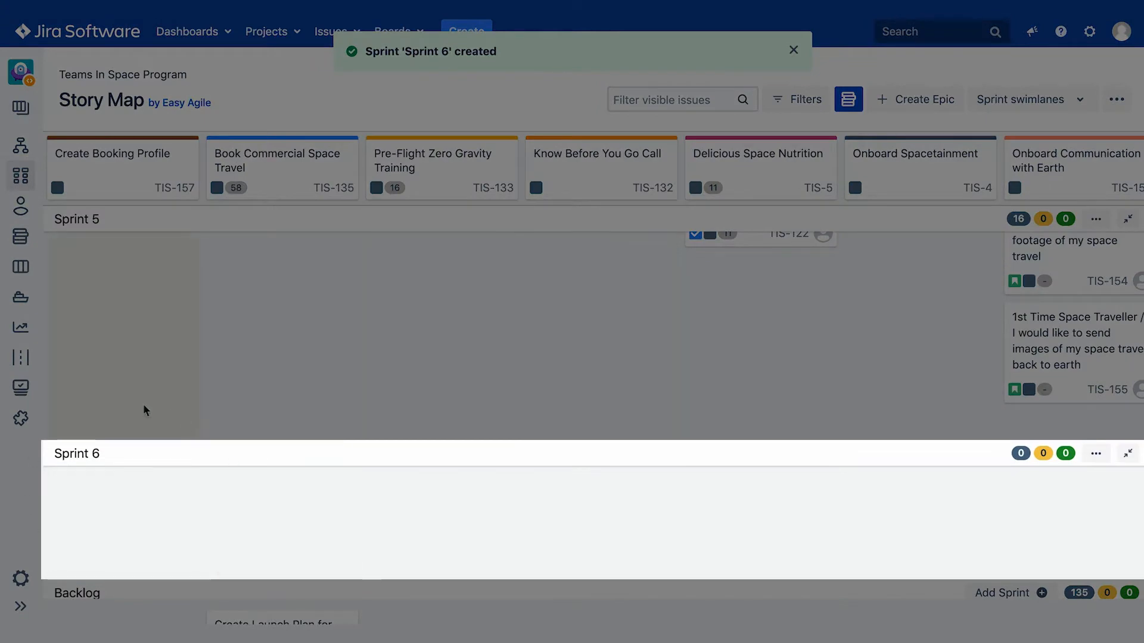
scroll("up", 3)
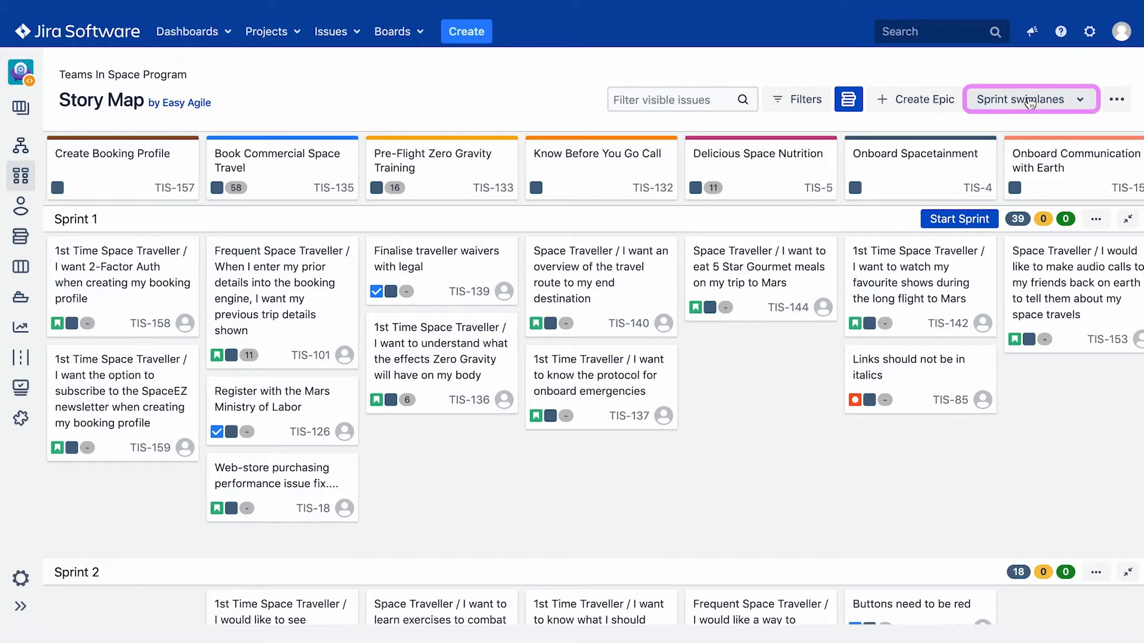
- Group by version and add a version named SpaceEZ Ready to Launch
left_click(1032, 99)
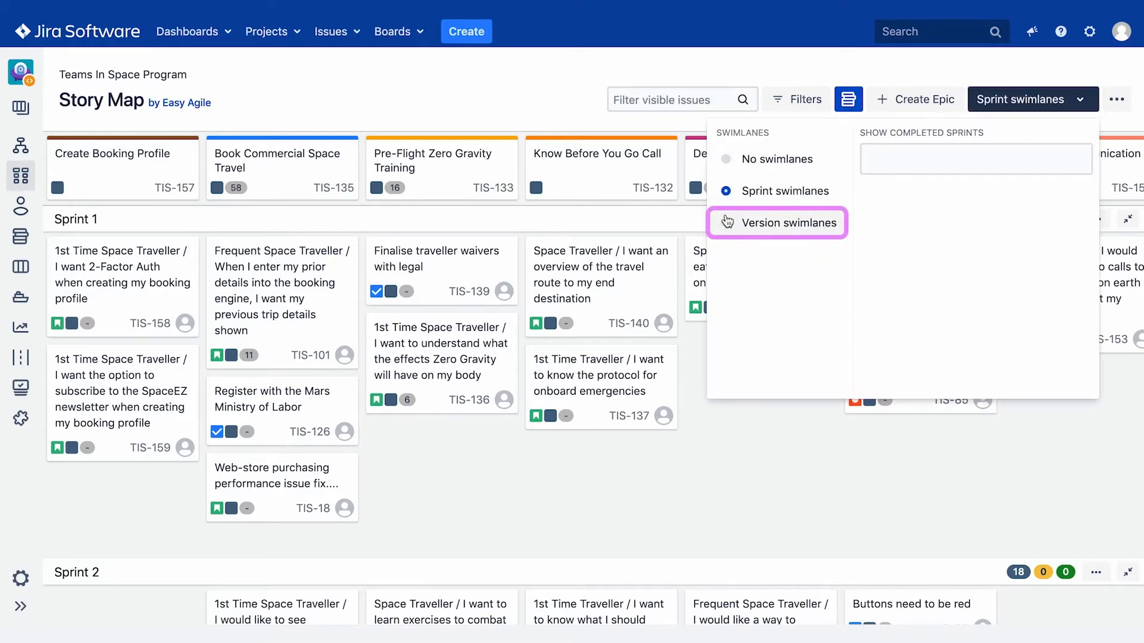
left_click(725, 222)
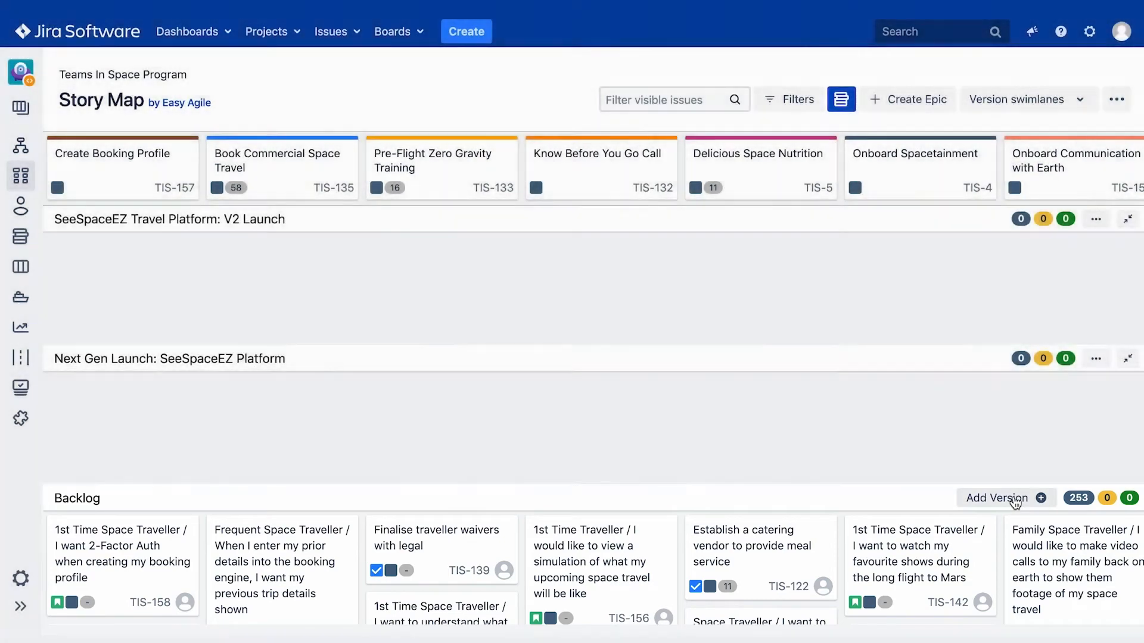
left_click(996, 498)
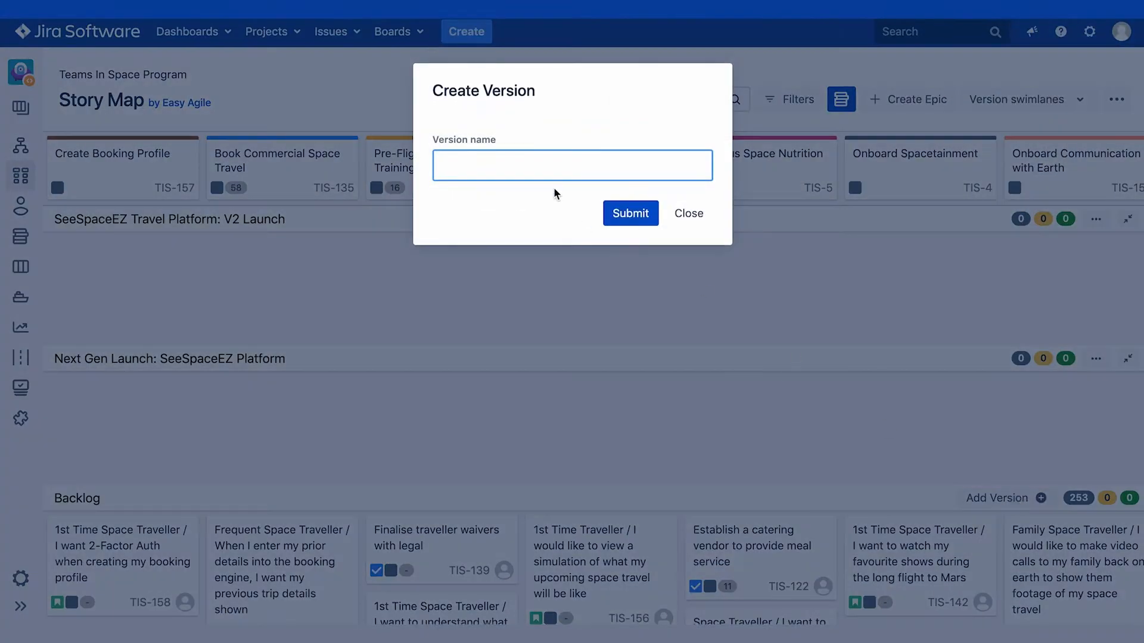
type("SpaceEZ Ready to Launch")
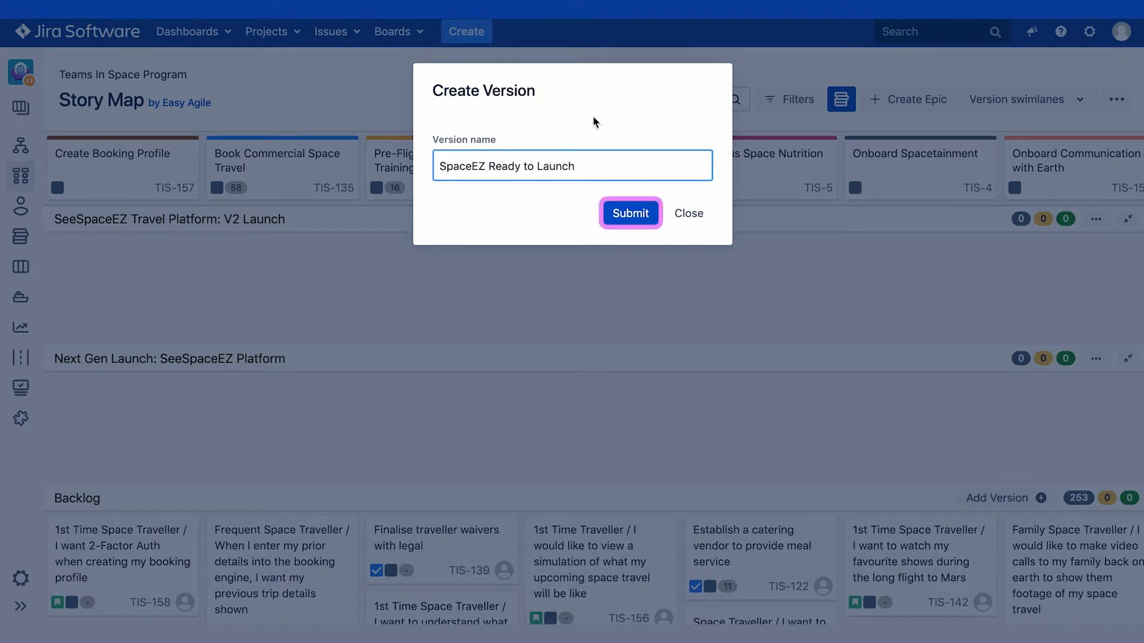
left_click(630, 213)
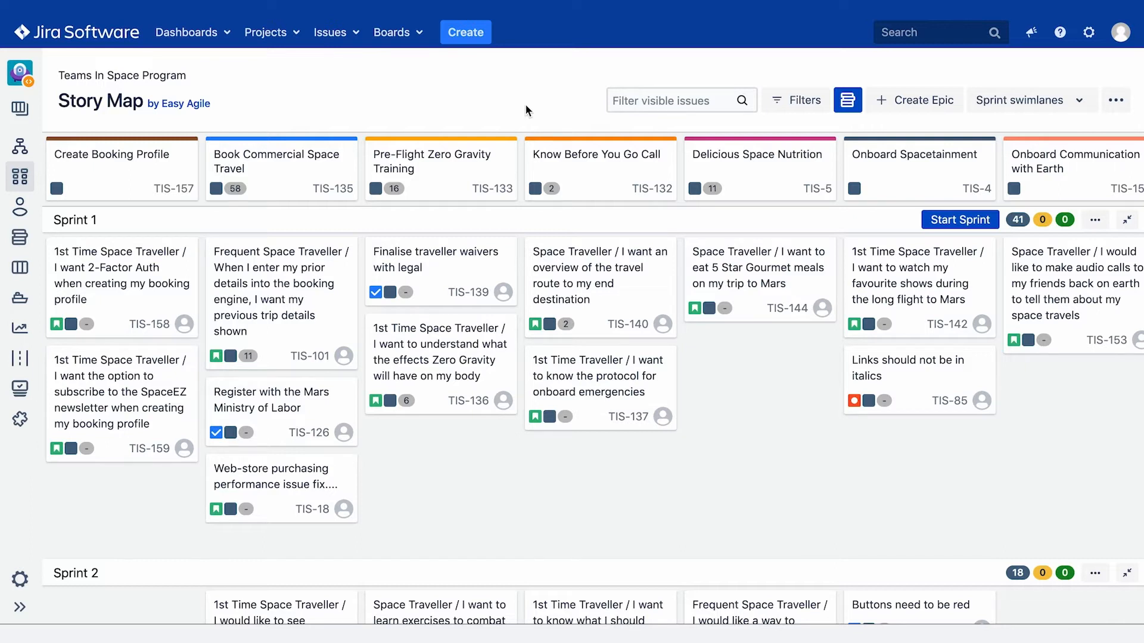
mouse_move(887, 170)
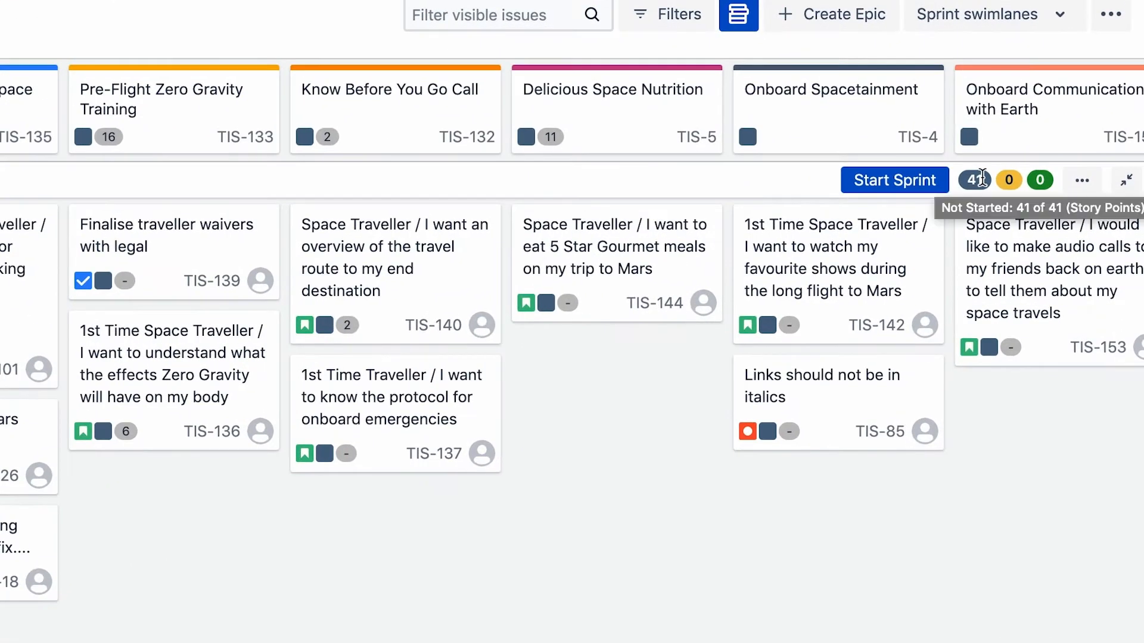
mouse_move(1008, 180)
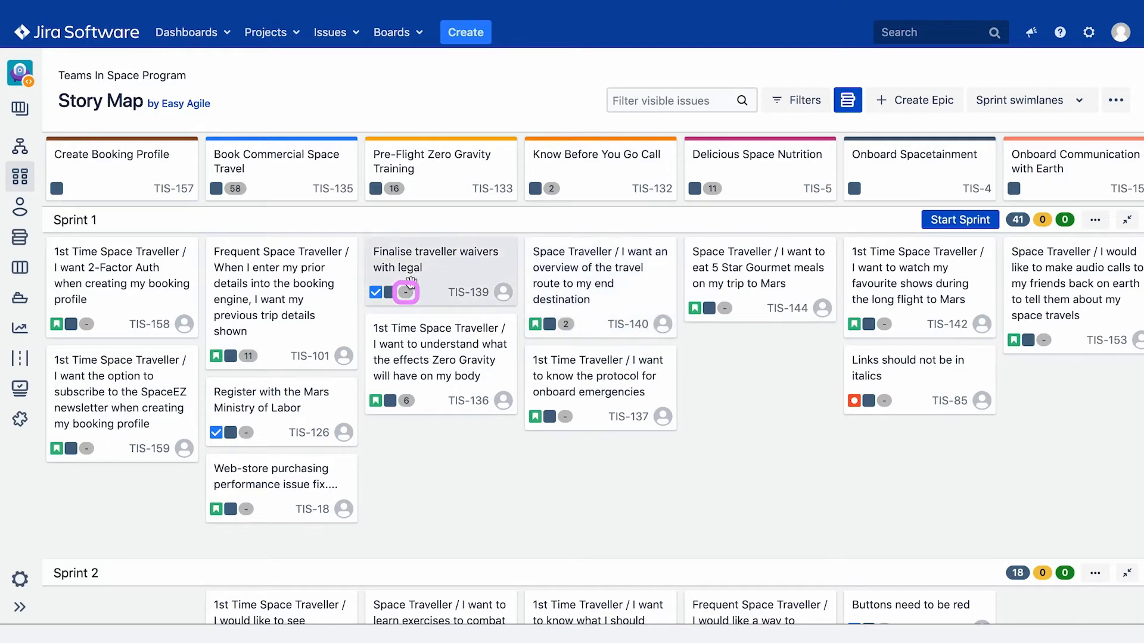
left_click(405, 292)
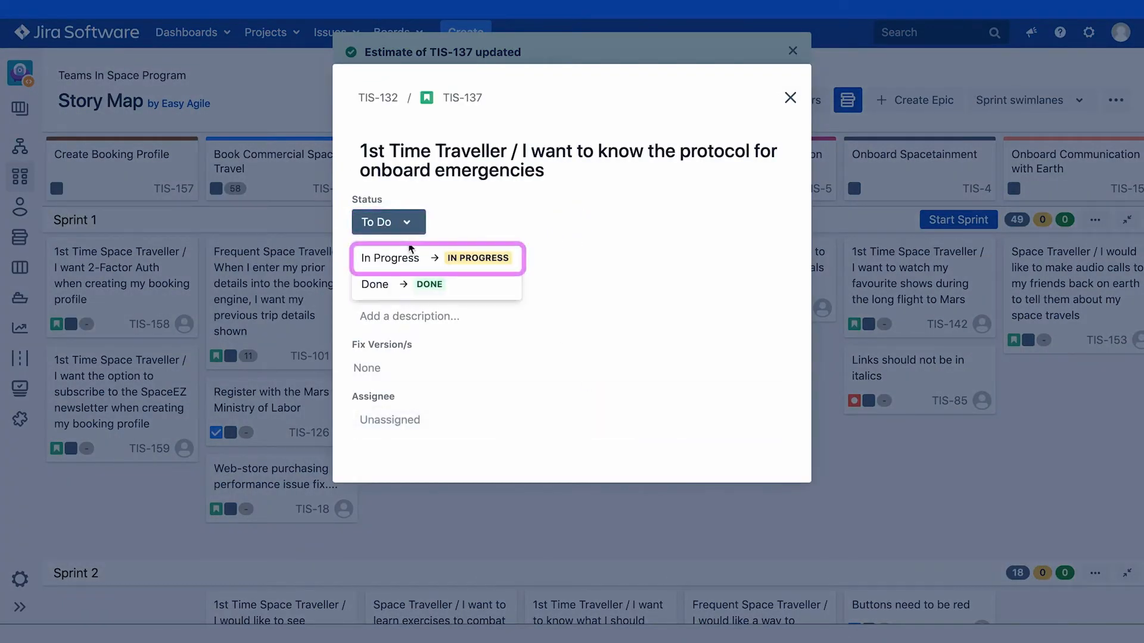
left_click(389, 257)
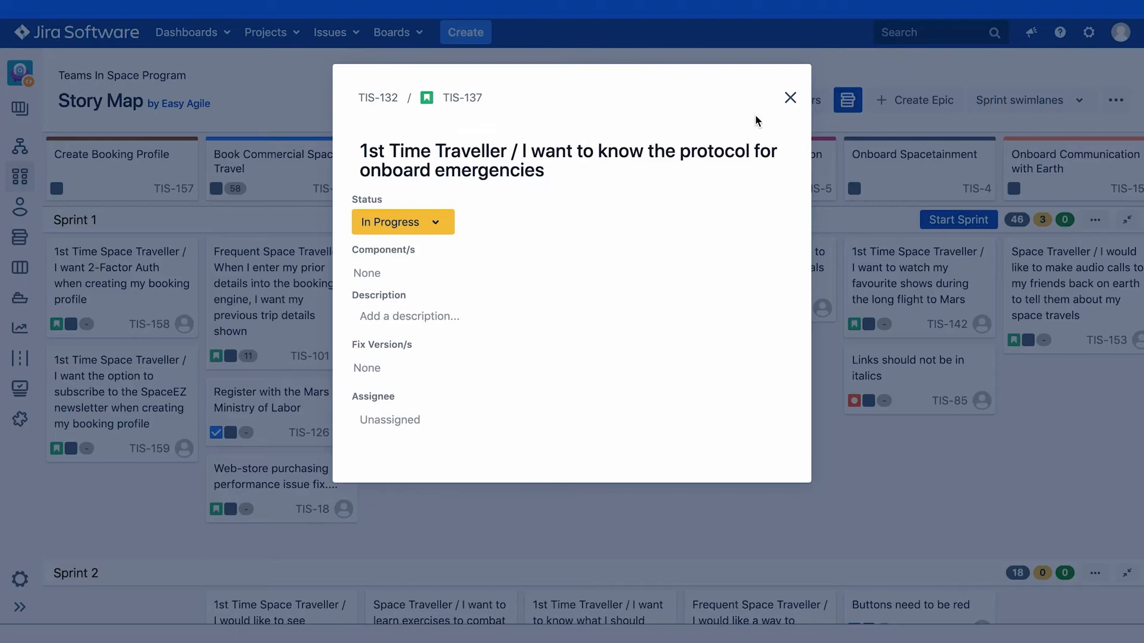
left_click(790, 97)
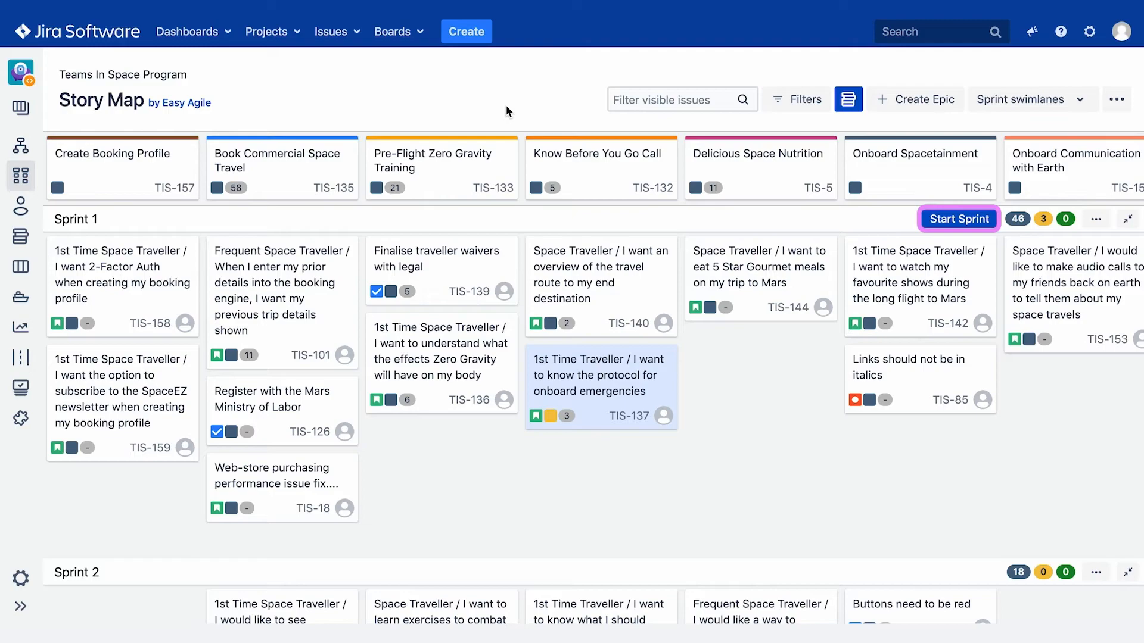
mouse_move(965, 224)
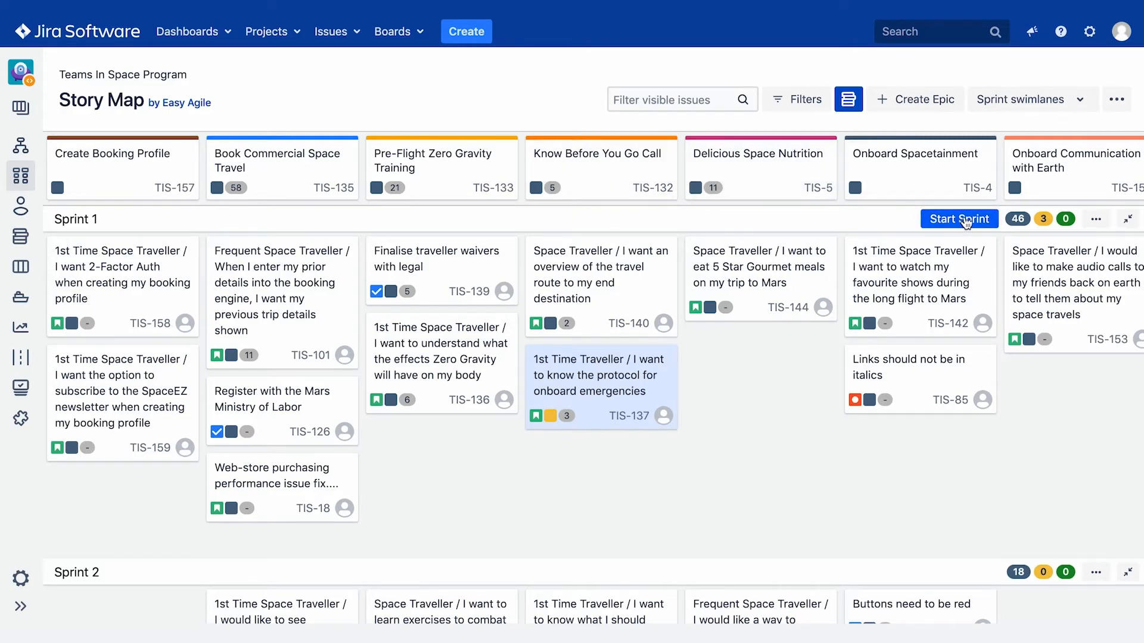
- Start Sprint 1 with the goal 'Improve the online booking experience'
left_click(959, 219)
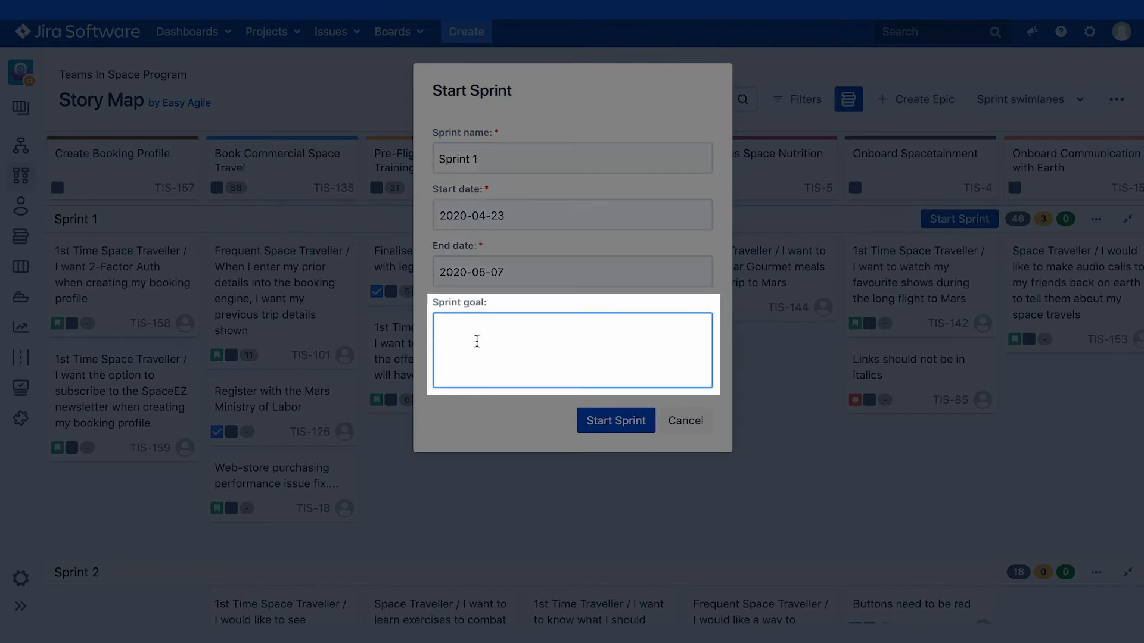
type("Improve the online booking experience")
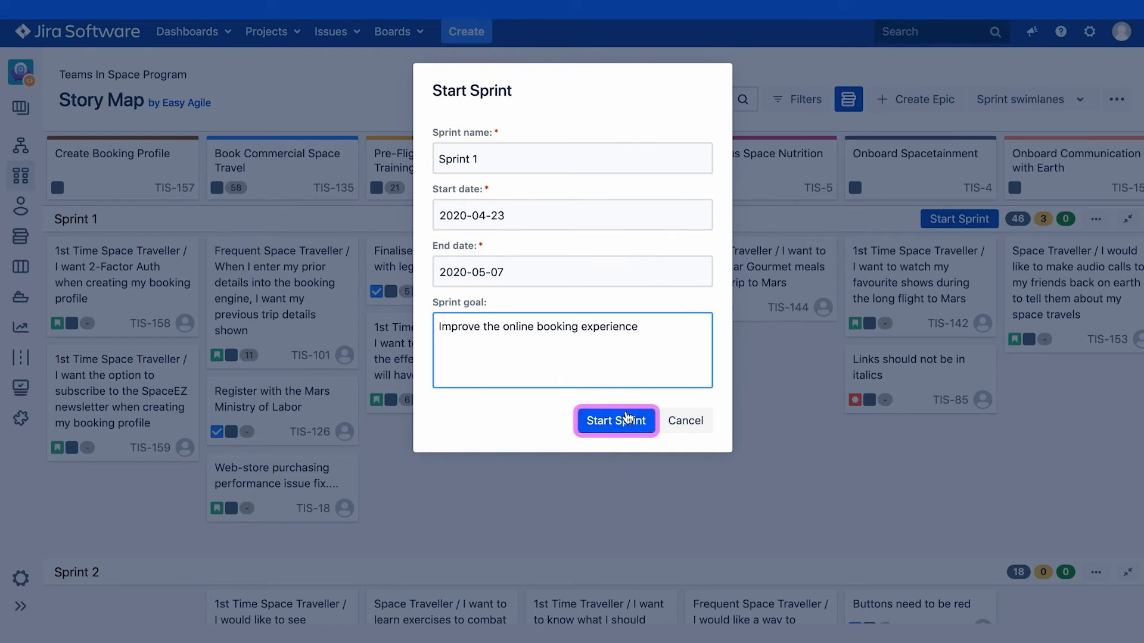
left_click(615, 421)
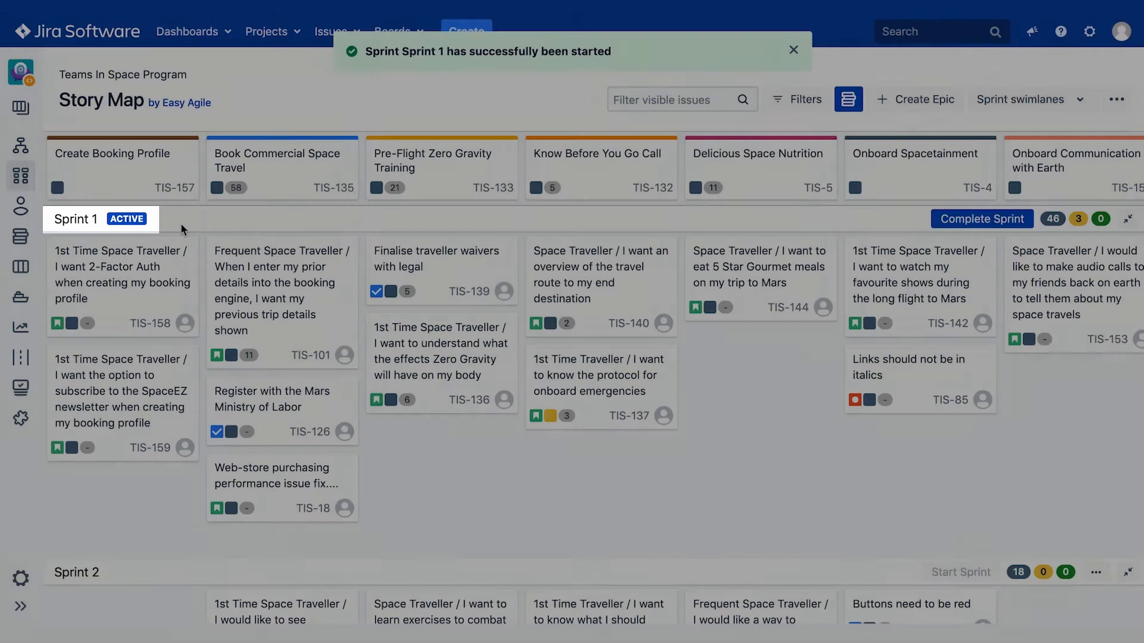
left_click(794, 50)
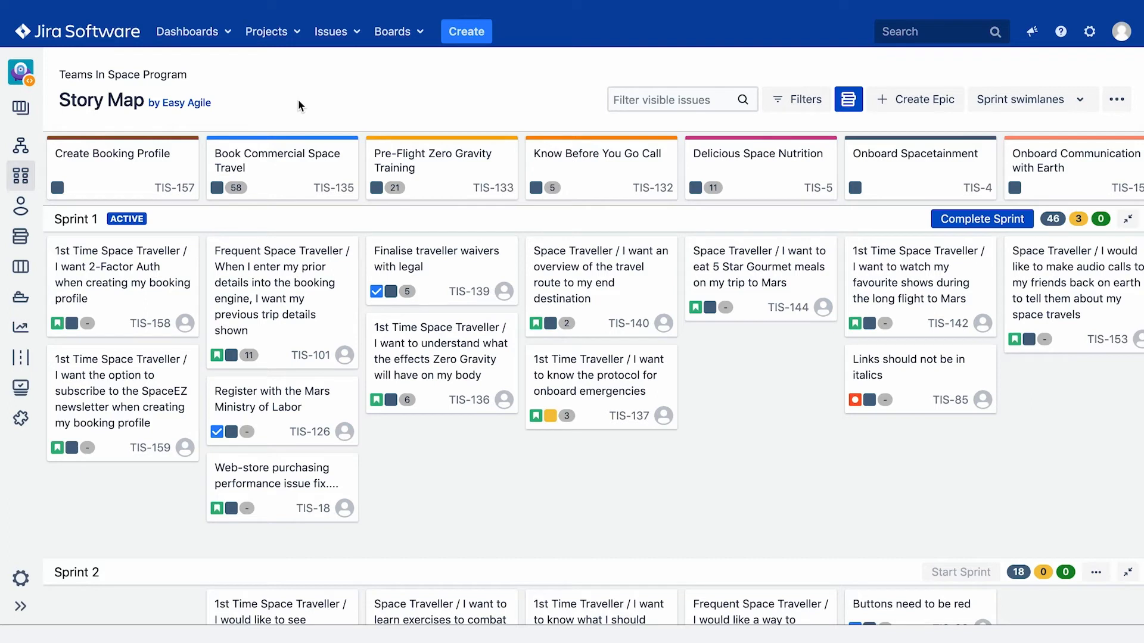
mouse_move(72, 220)
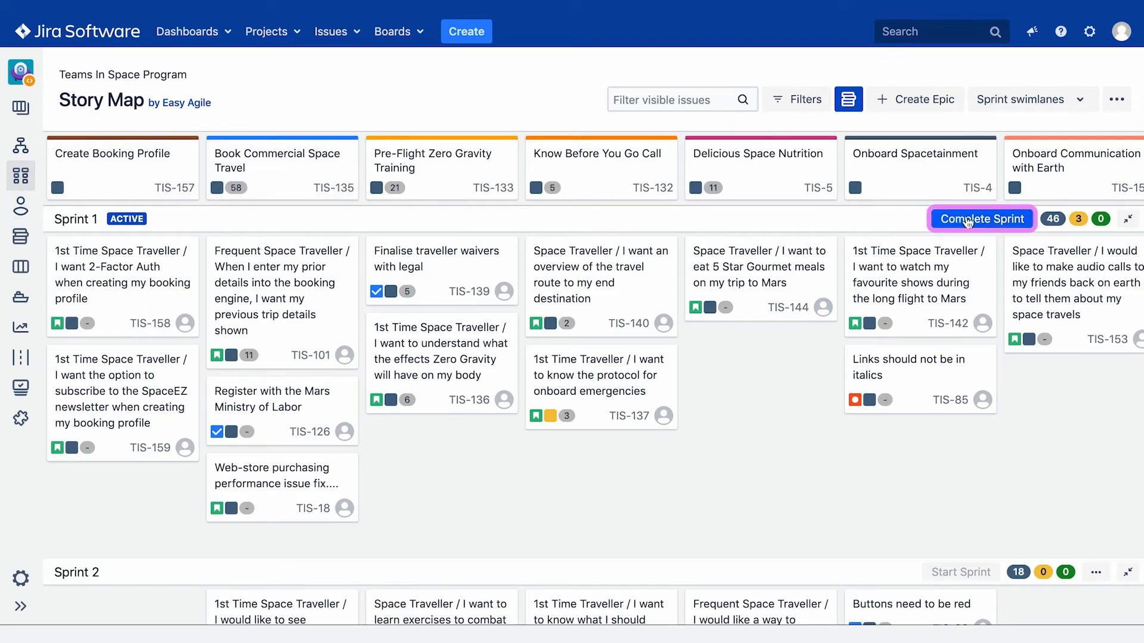
- Complete Sprint 1, moving its 20 unfinished issues into Sprint 2
left_click(982, 219)
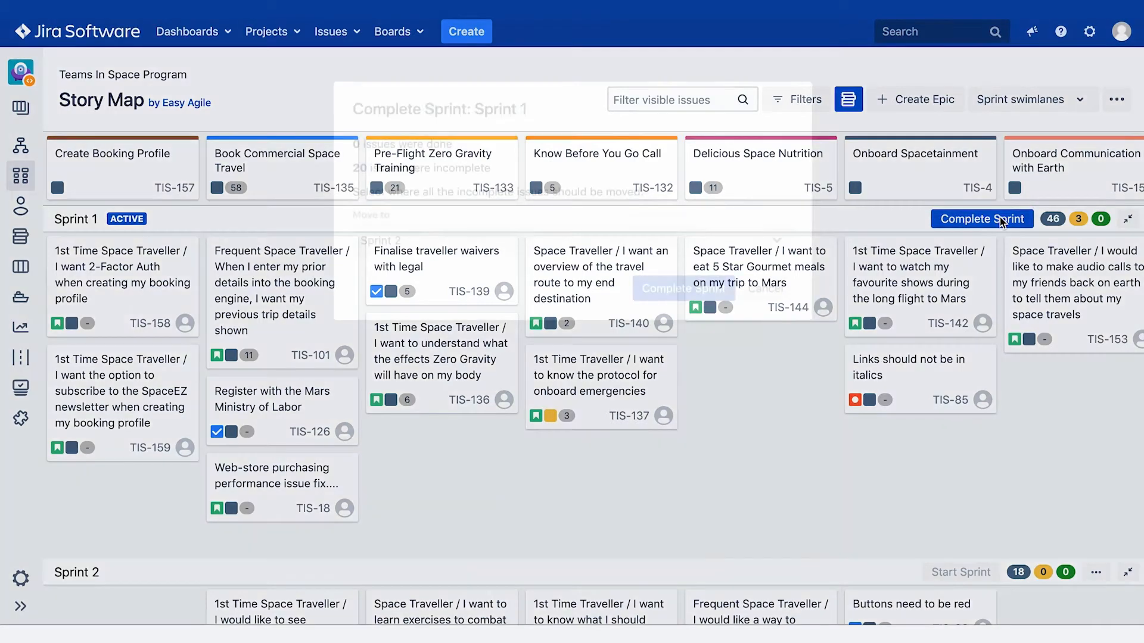
left_click(982, 220)
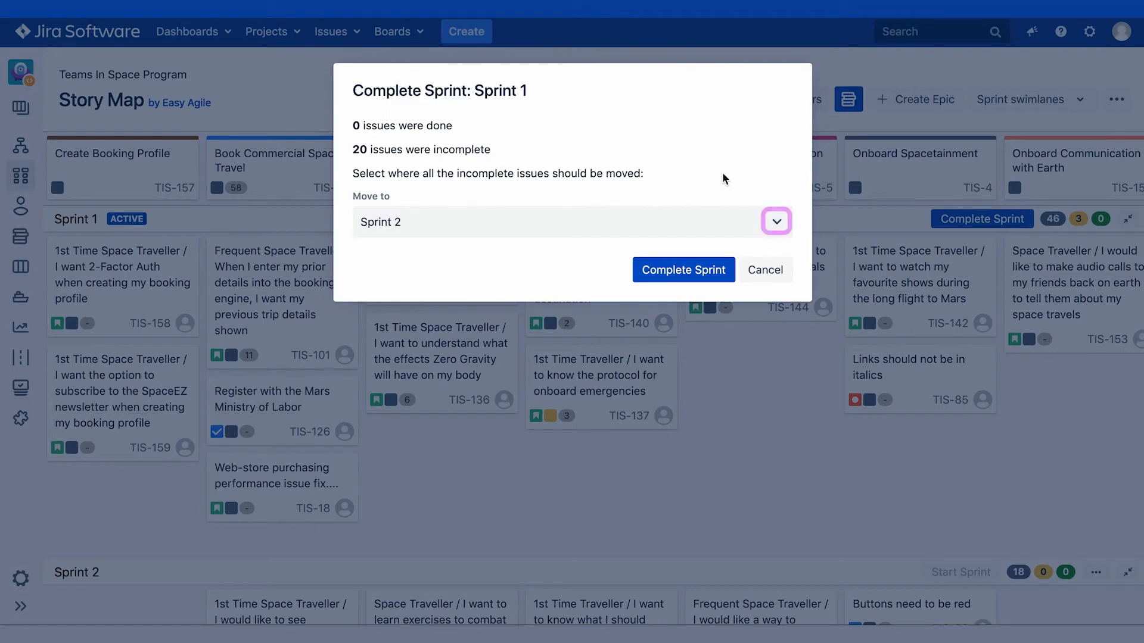
left_click(776, 221)
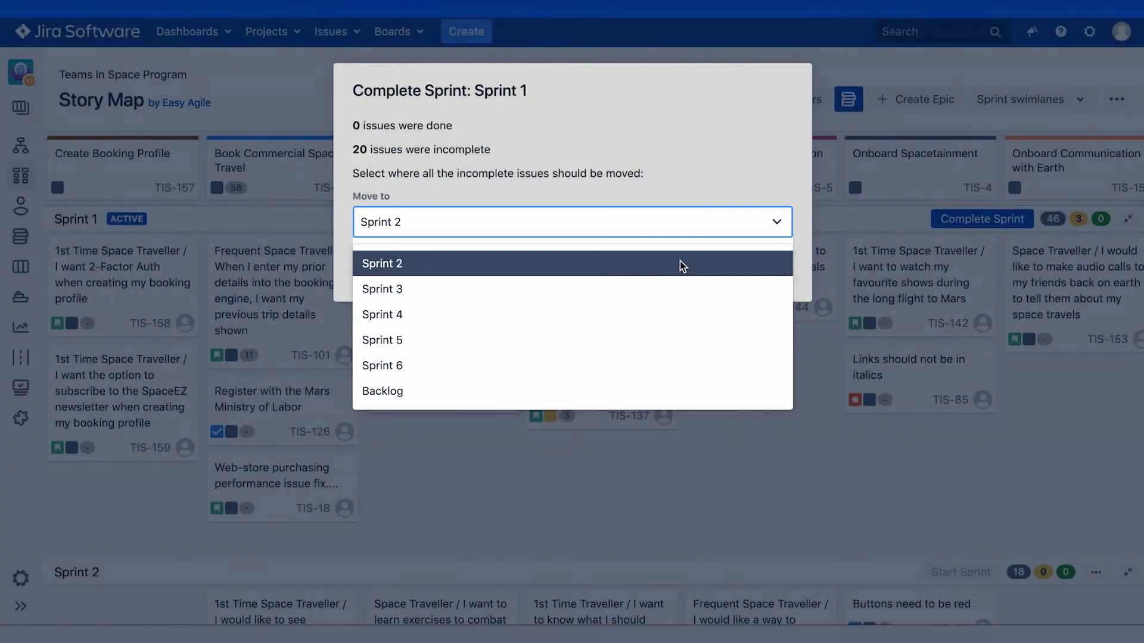
left_click(381, 263)
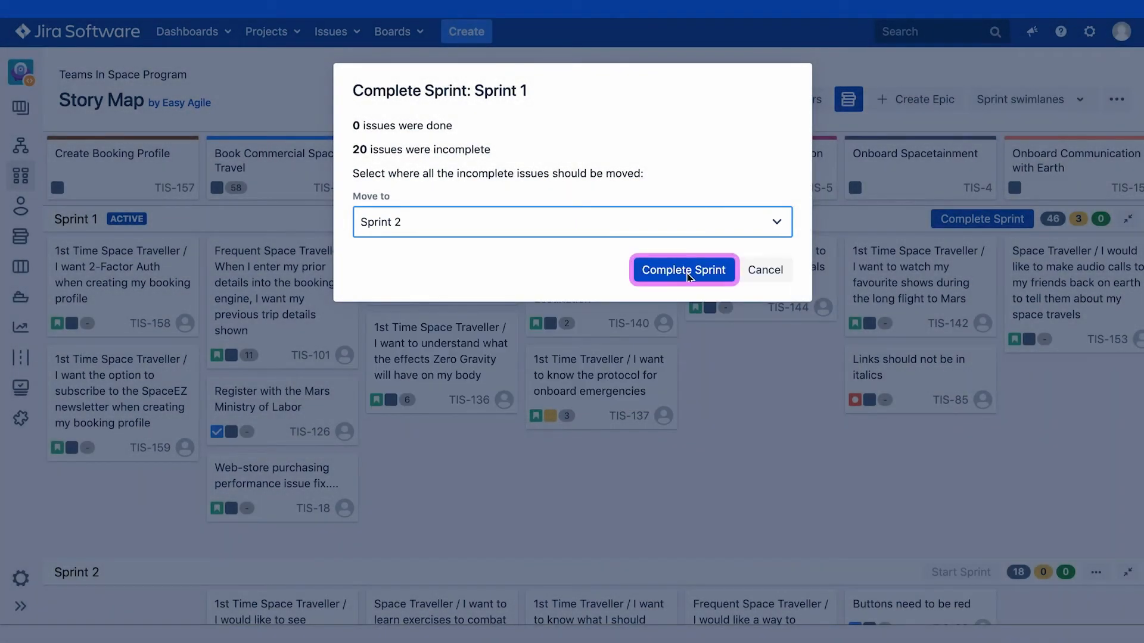
left_click(684, 270)
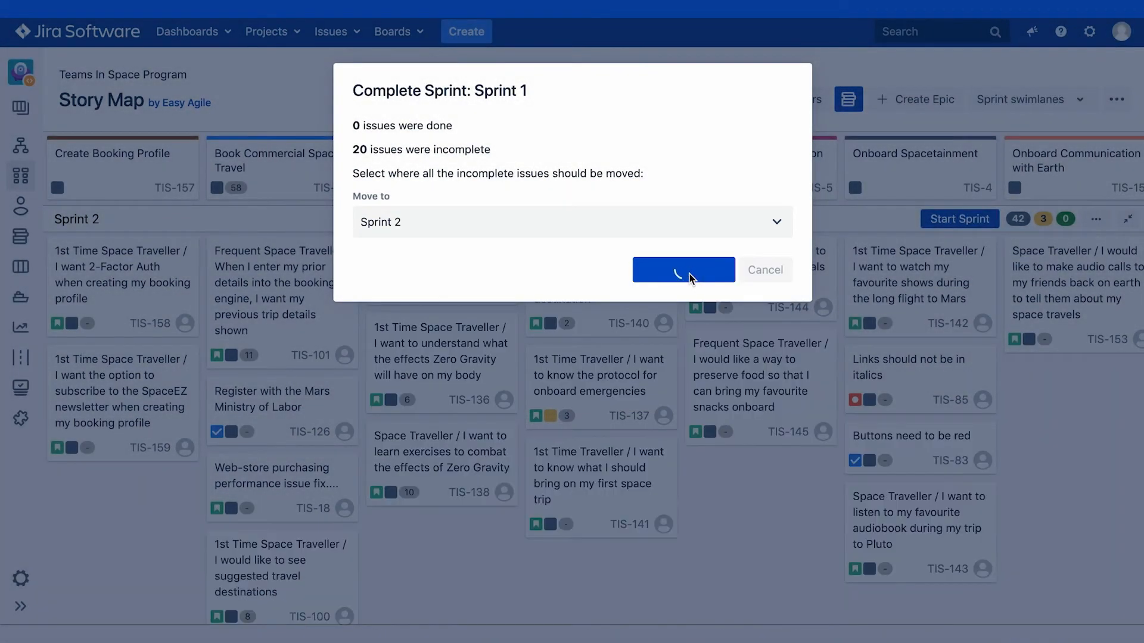
left_click(684, 269)
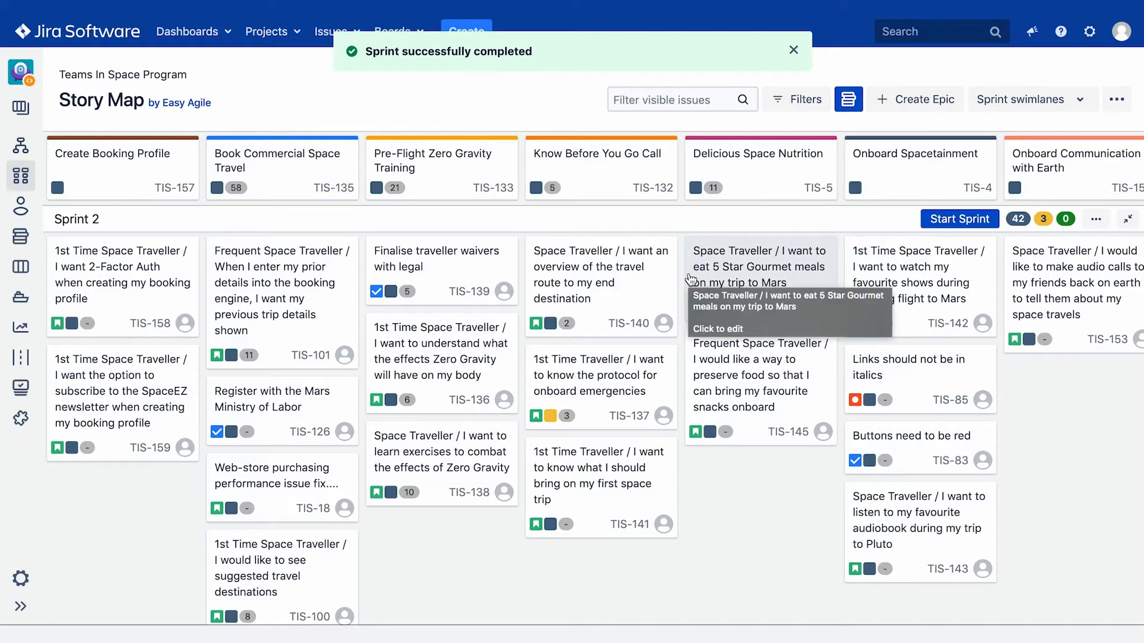
left_click(794, 50)
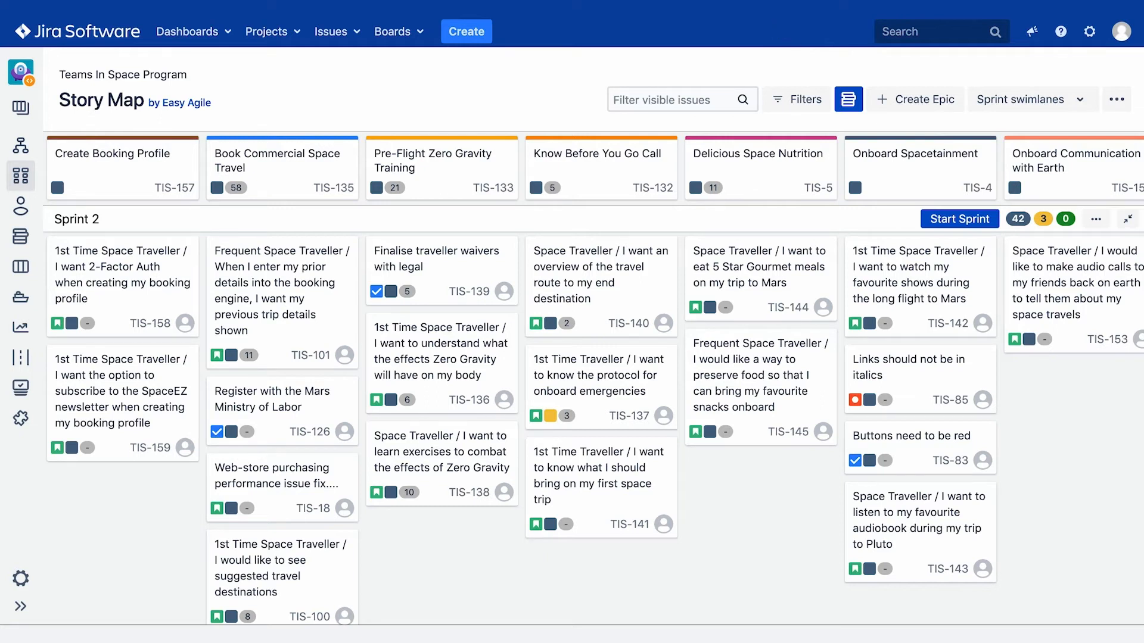
mouse_move(453, 100)
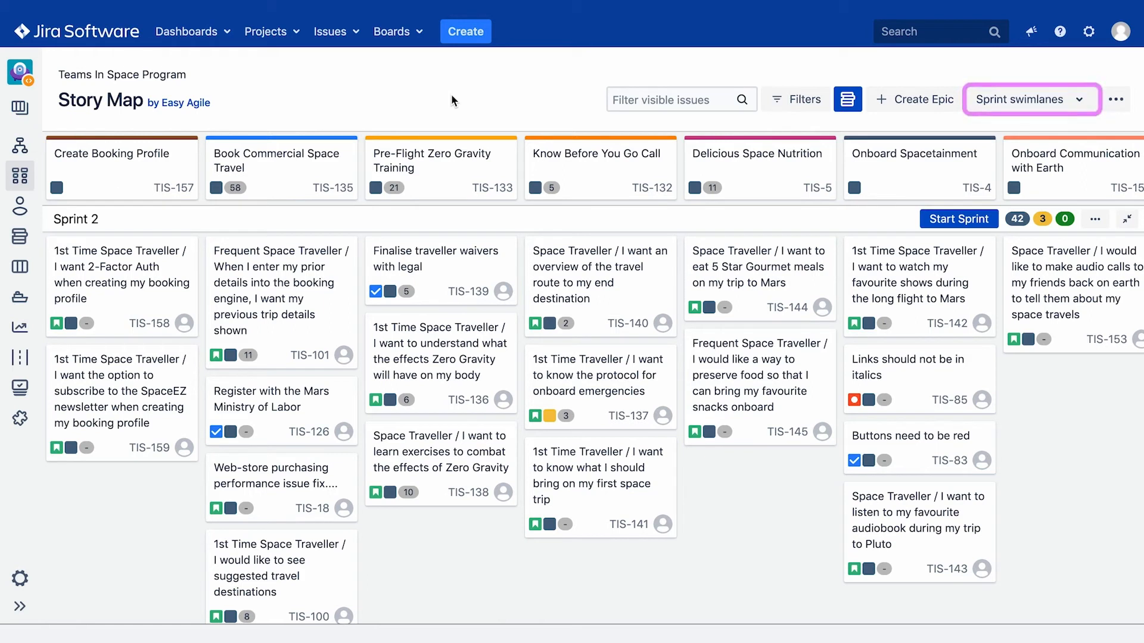
- Show the completed Sprint 1 (7 May 2020) on the sprint swimlanes above Sprint 2
left_click(1031, 100)
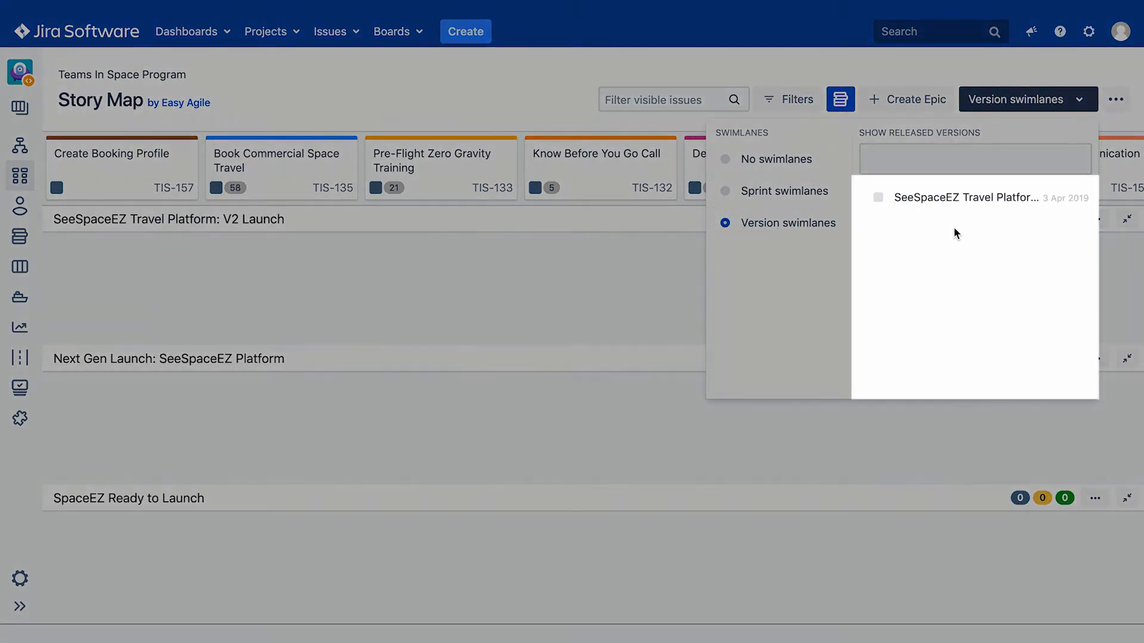
mouse_move(767, 190)
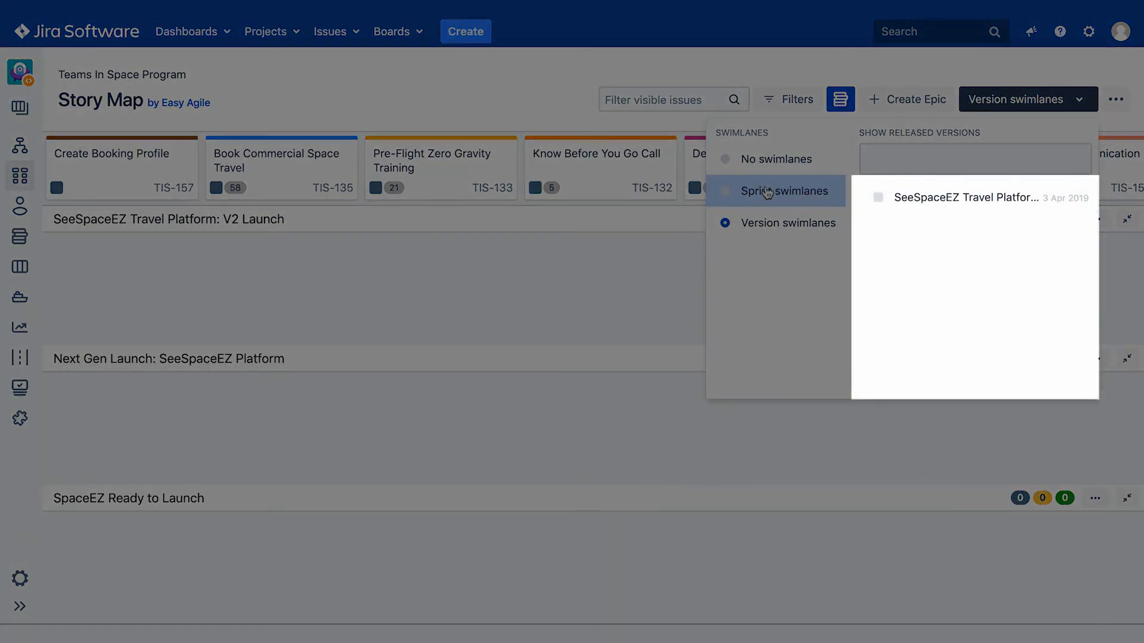
left_click(784, 191)
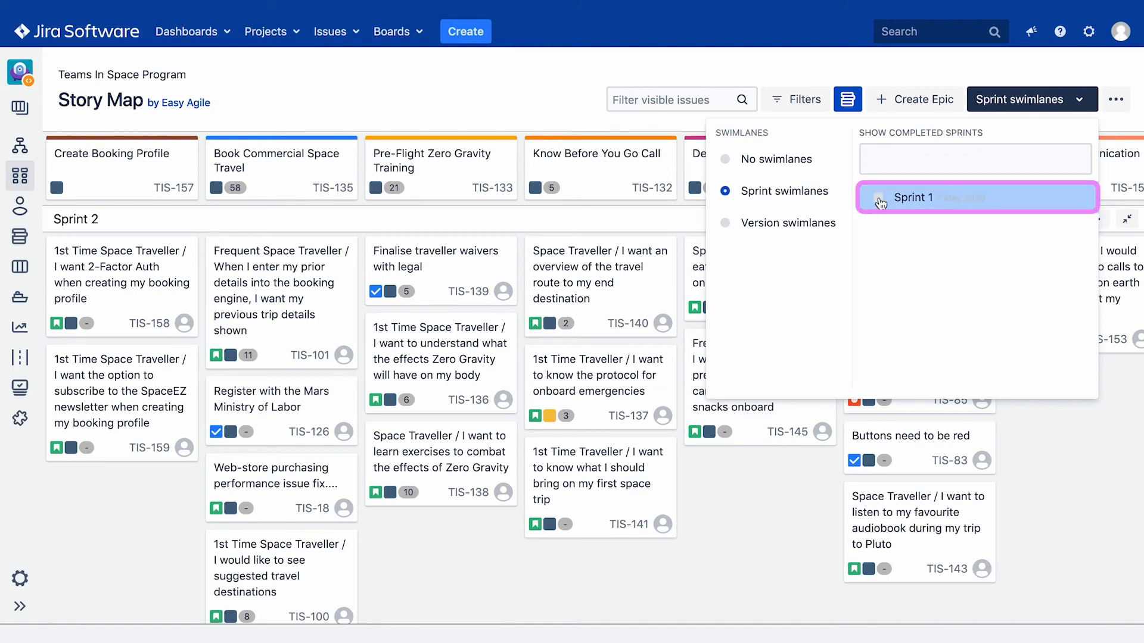
left_click(876, 198)
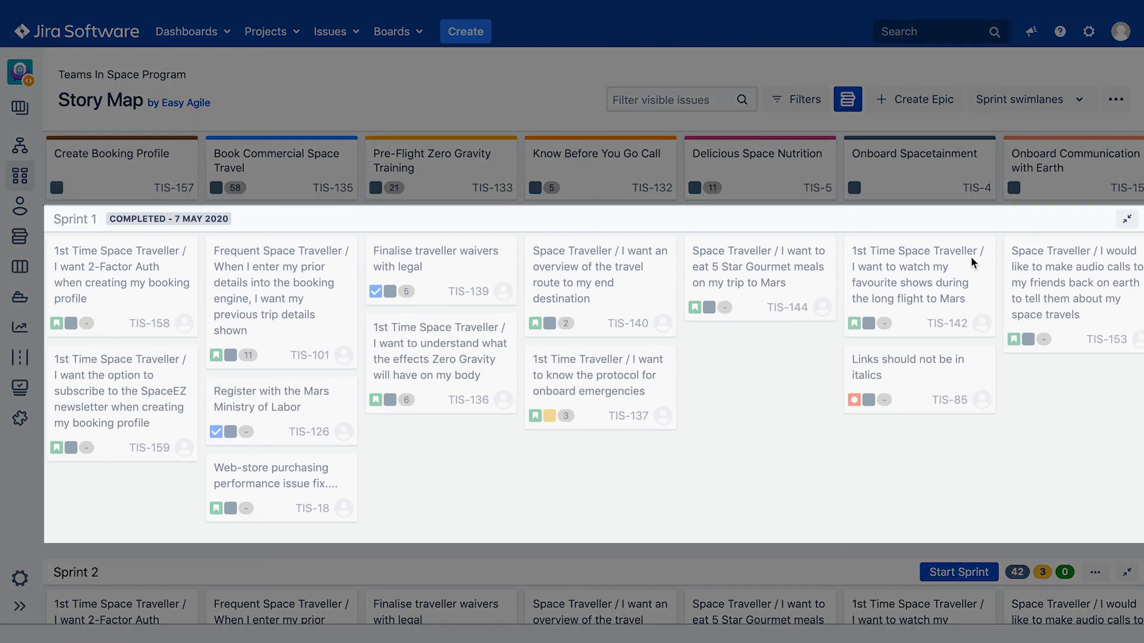
mouse_move(972, 477)
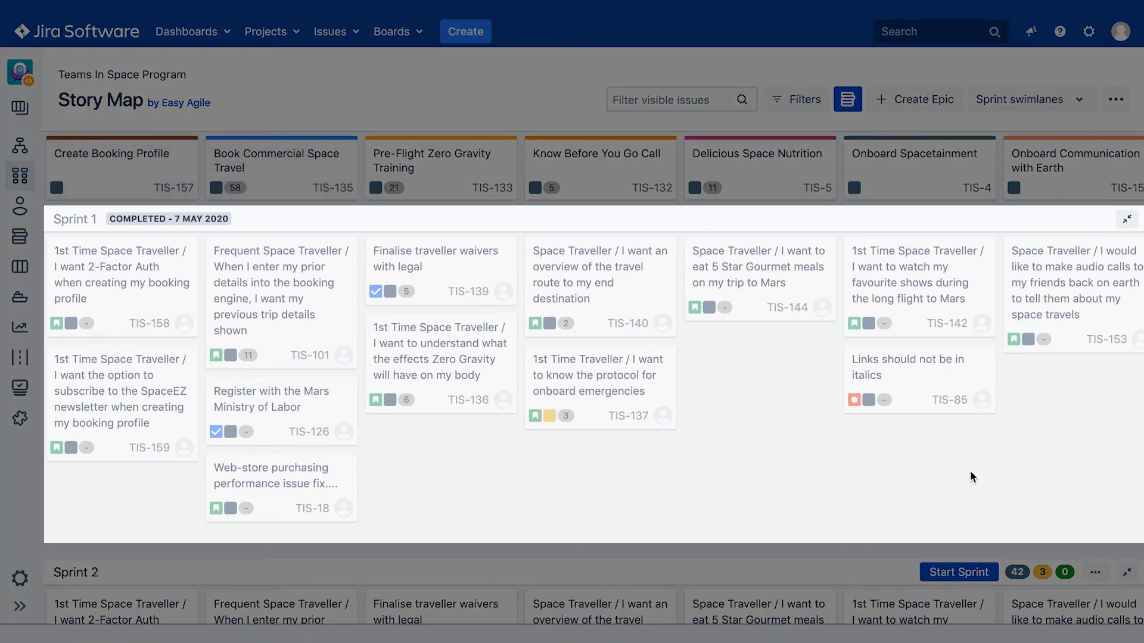
mouse_move(890, 410)
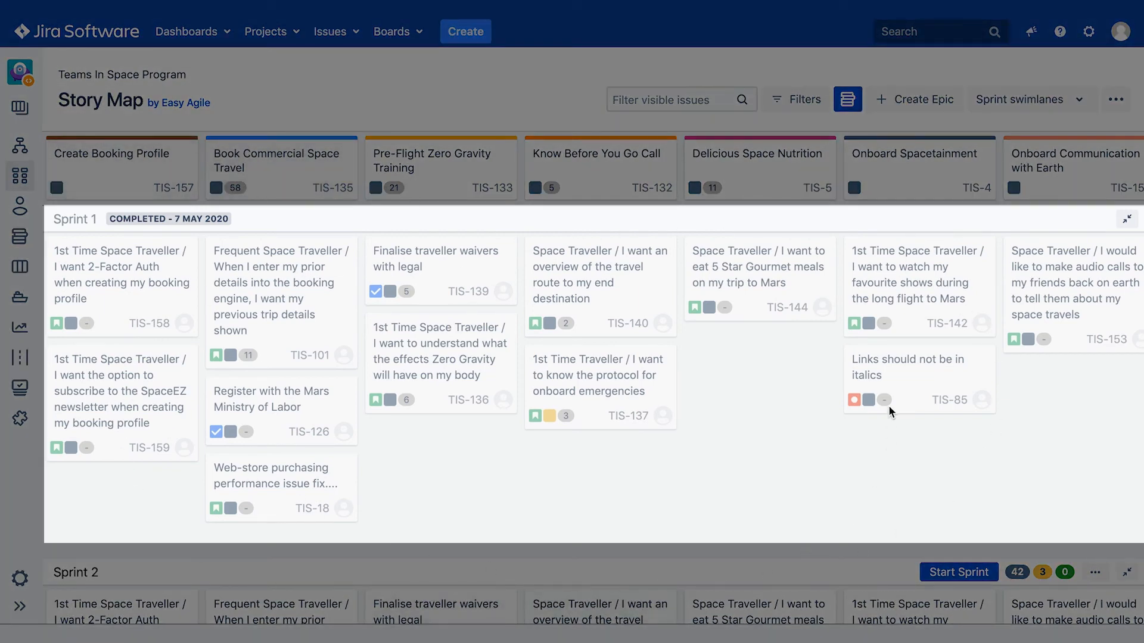